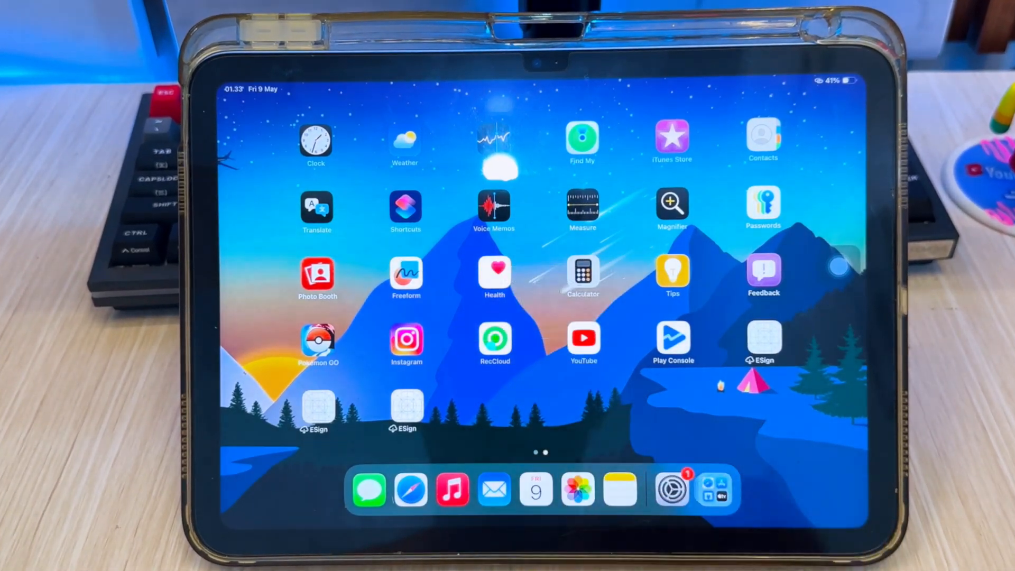
Browse the iPad's settings before turning to the solution guide.
{"action": "left_click", "coordinate": [671, 488]}
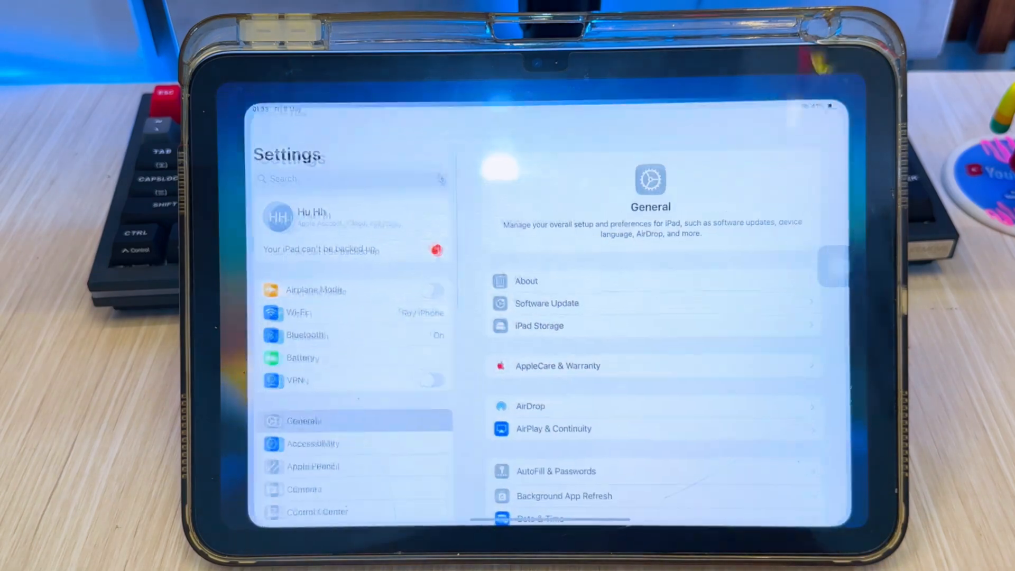
{"action": "left_click", "coordinate": [525, 280]}
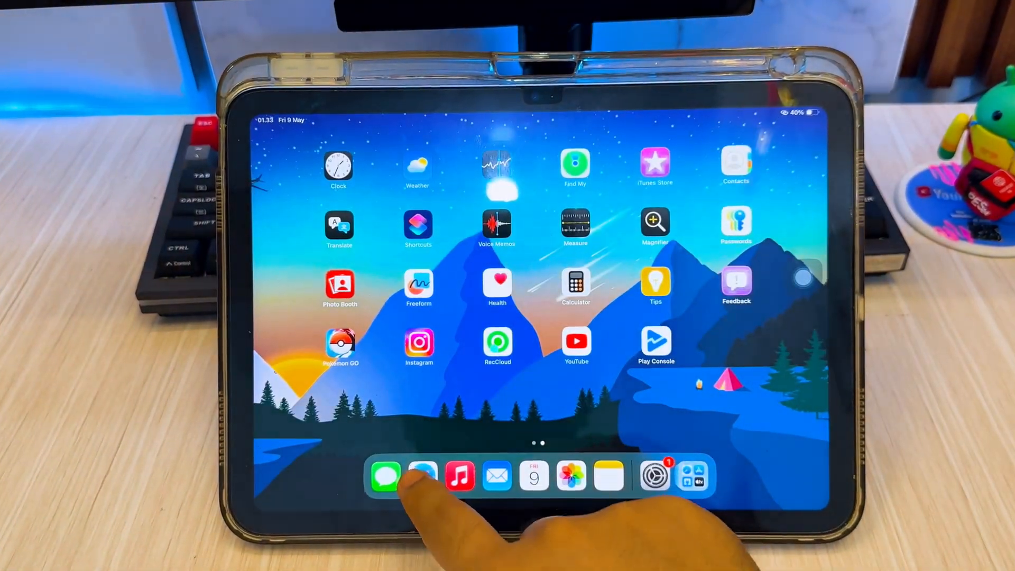
{"action": "left_click", "coordinate": [422, 476]}
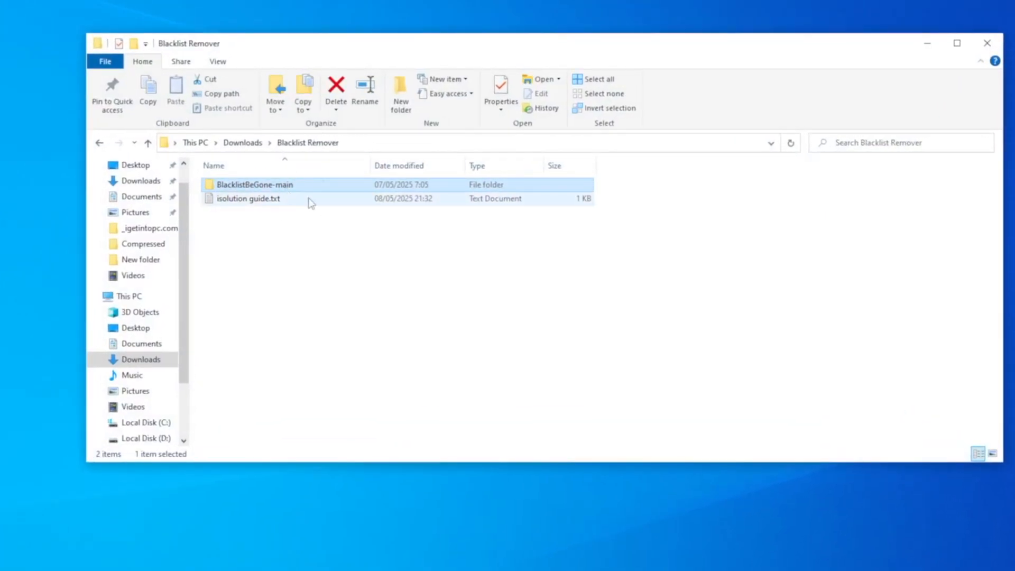
View isolution guide.txt in Notepad and highlight the 'install python 3.12' step.
{"action": "left_click", "coordinate": [247, 198]}
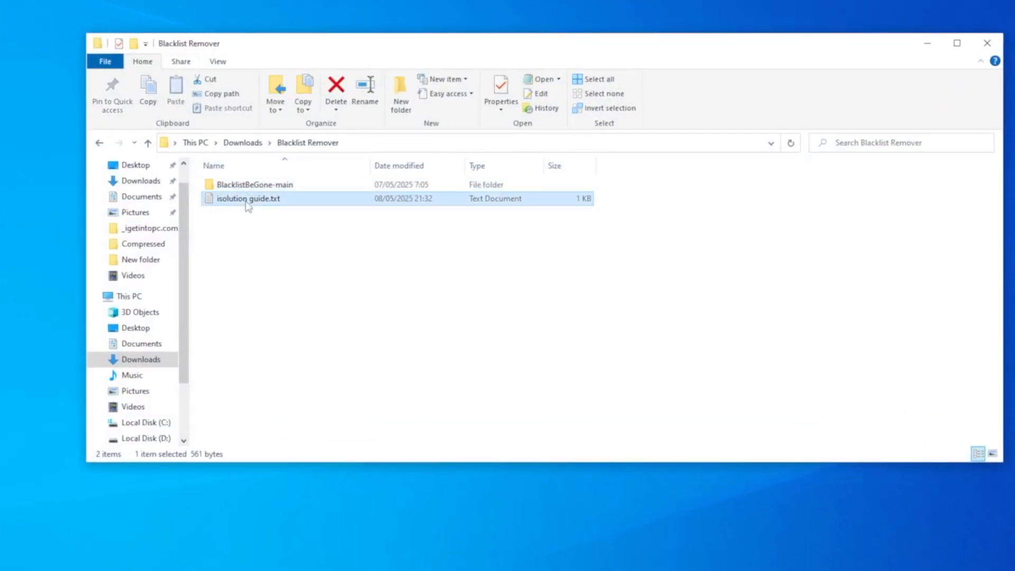
{"action": "double_click", "coordinate": [247, 198]}
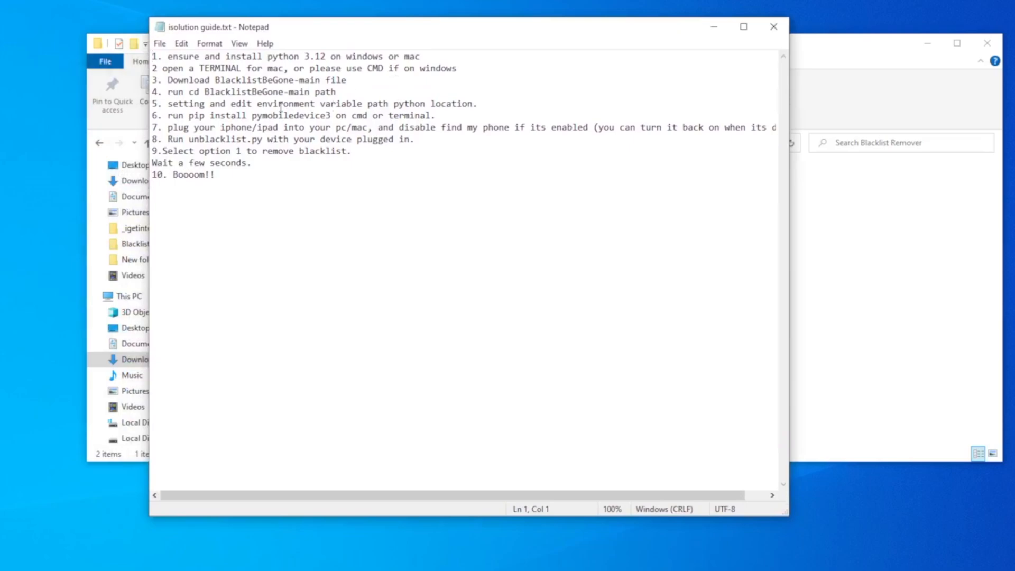
{"action": "left_click_drag", "start_coordinate": [224, 56], "coordinate": [328, 56]}
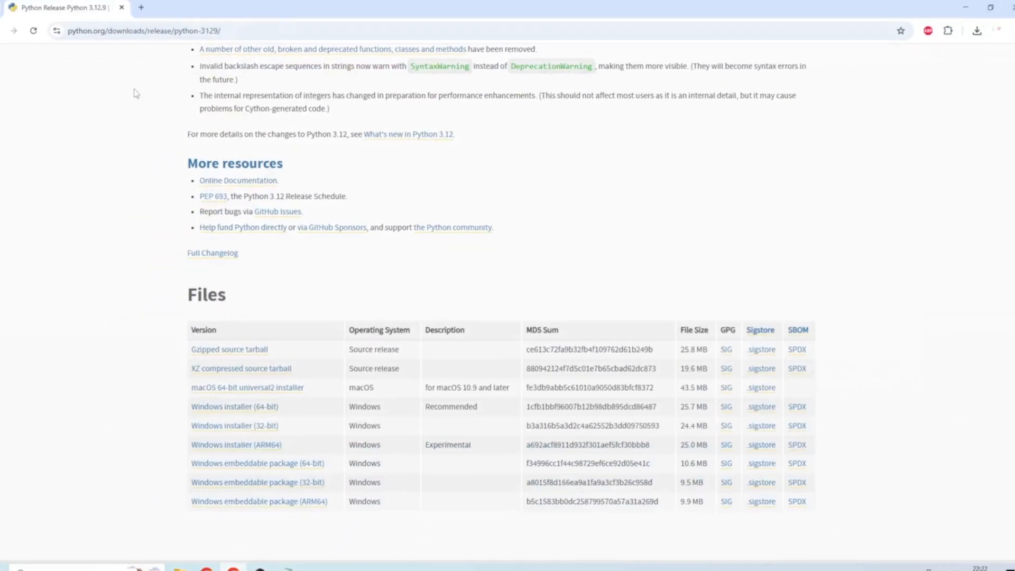
Download the Windows installer (64-bit) from the Python 3.12.9 release Files table.
{"action": "scroll", "scroll_direction": "down", "scroll_amount": 3}
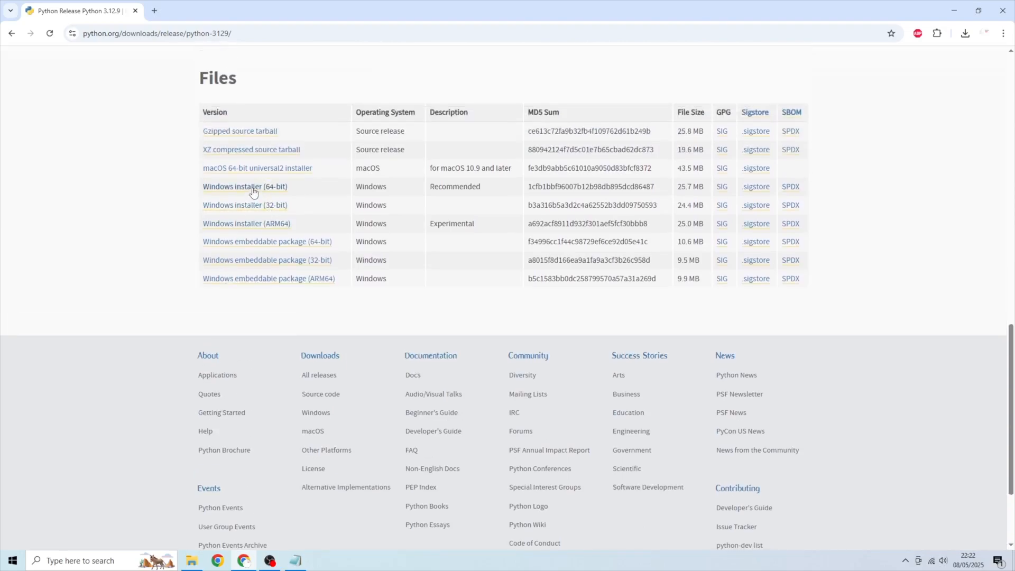
{"action": "mouse_move", "coordinate": [314, 192]}
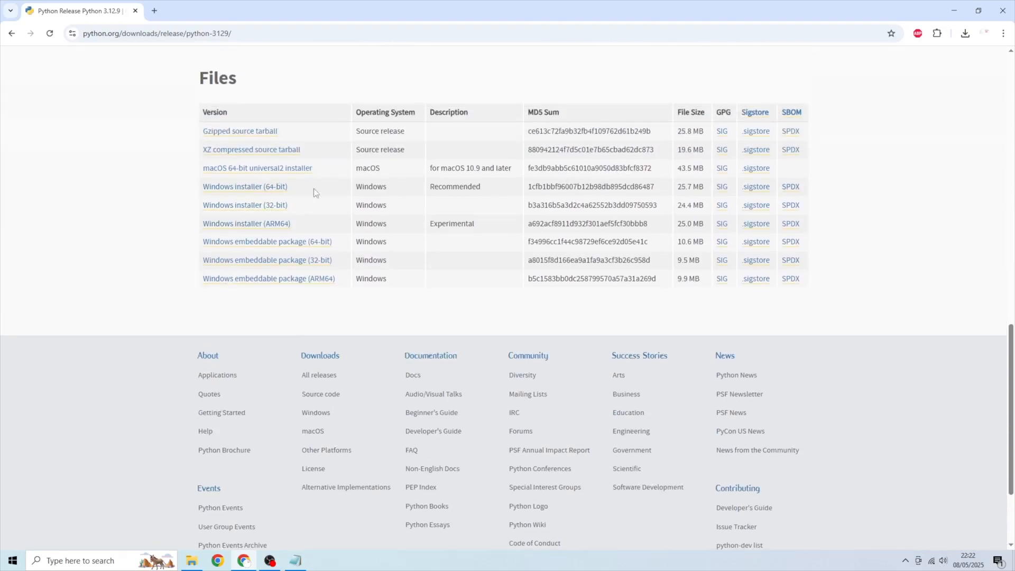
{"action": "left_click", "coordinate": [245, 186]}
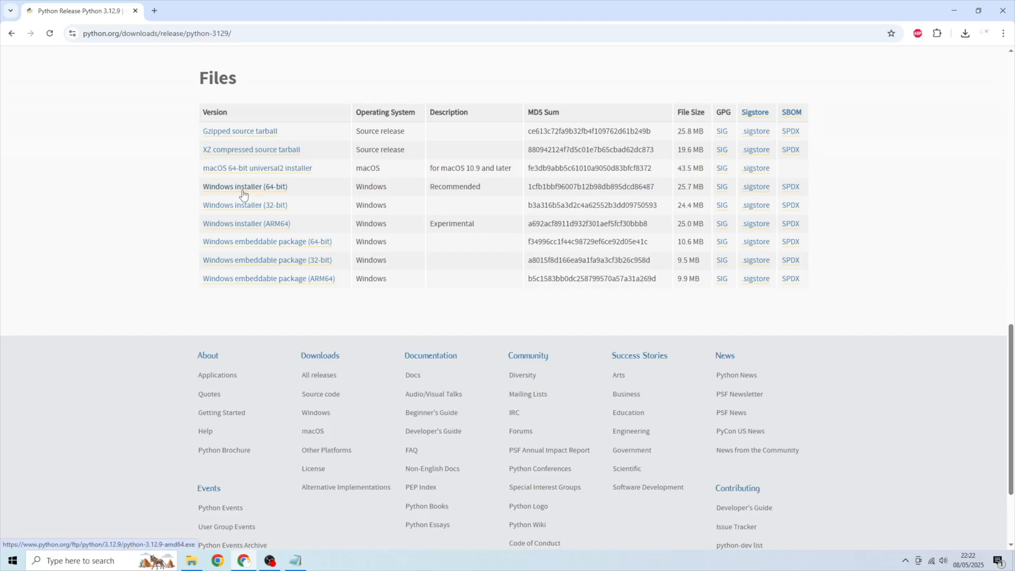
{"action": "left_click", "coordinate": [966, 33]}
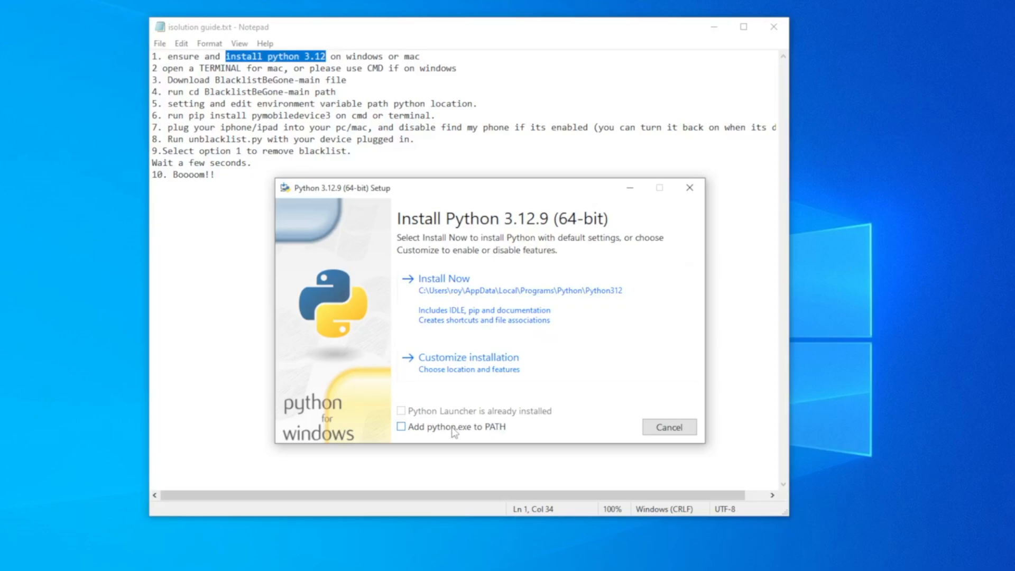
Install Python 3.12.9 with python.exe added to PATH and default optional features, then close setup.
{"action": "left_click", "coordinate": [402, 426]}
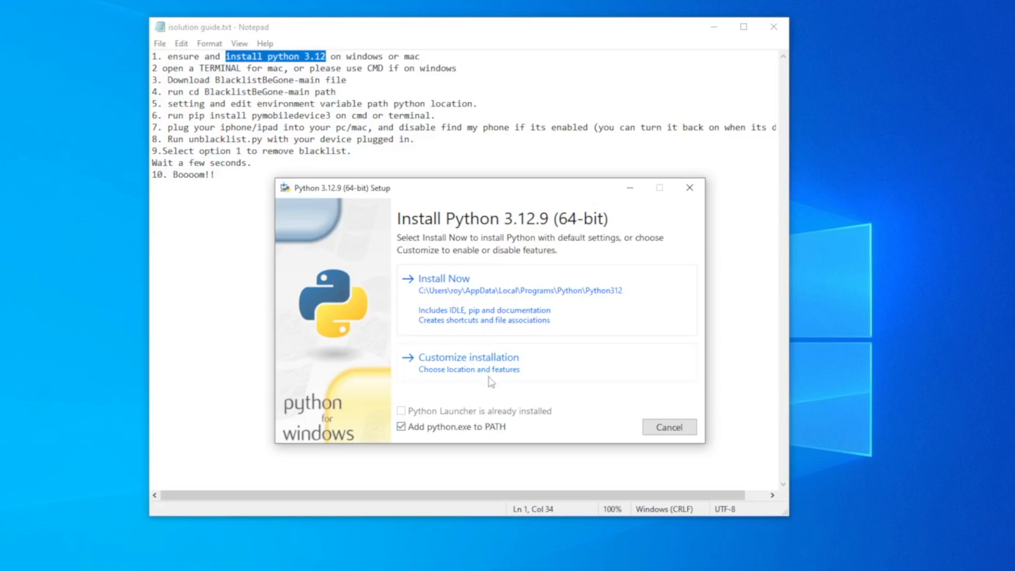
{"action": "left_click", "coordinate": [468, 356]}
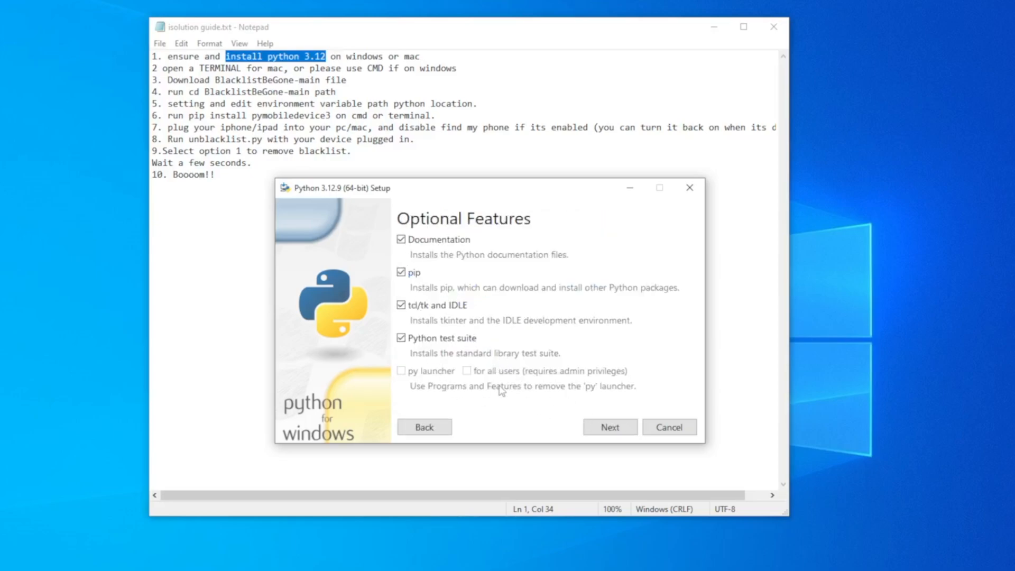
{"action": "left_click", "coordinate": [609, 426]}
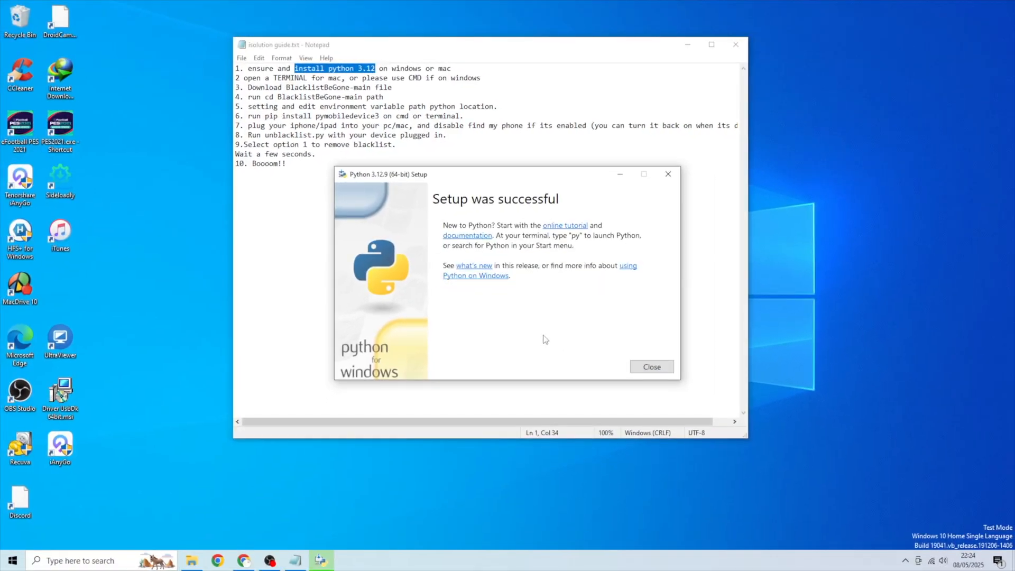
{"action": "left_click", "coordinate": [650, 367]}
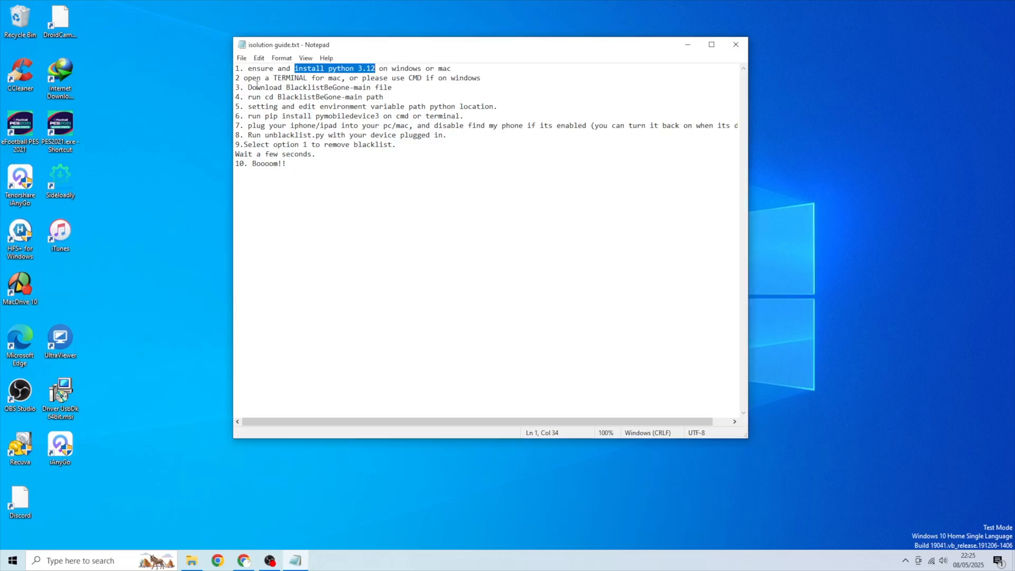
Start an administrator Command Prompt and cd into the BlacklistBeGone-main folder.
{"action": "left_click", "coordinate": [9, 561]}
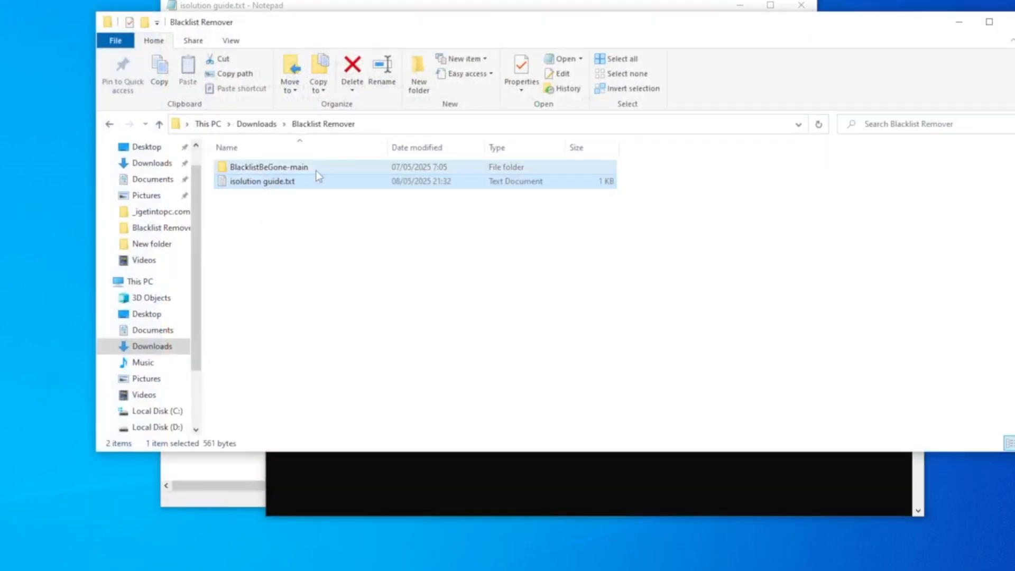
{"action": "right_click", "coordinate": [268, 167]}
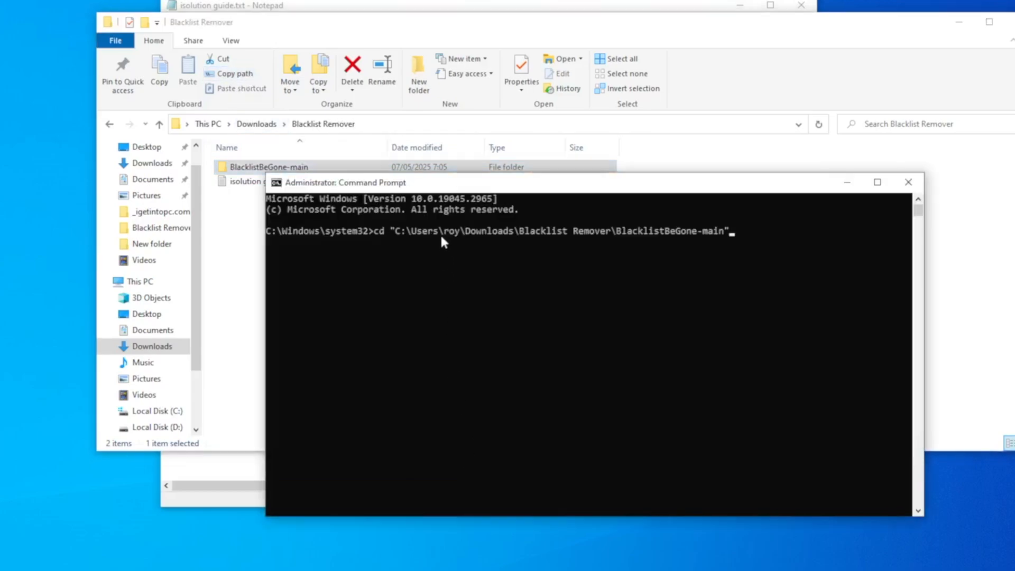
{"action": "mouse_move", "coordinate": [455, 257]}
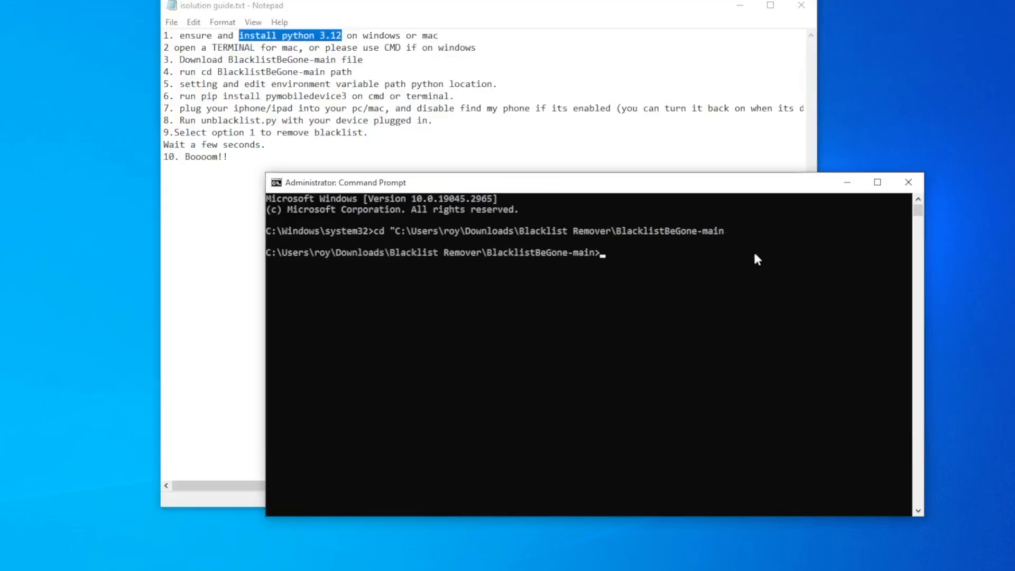
{"action": "mouse_move", "coordinate": [586, 252]}
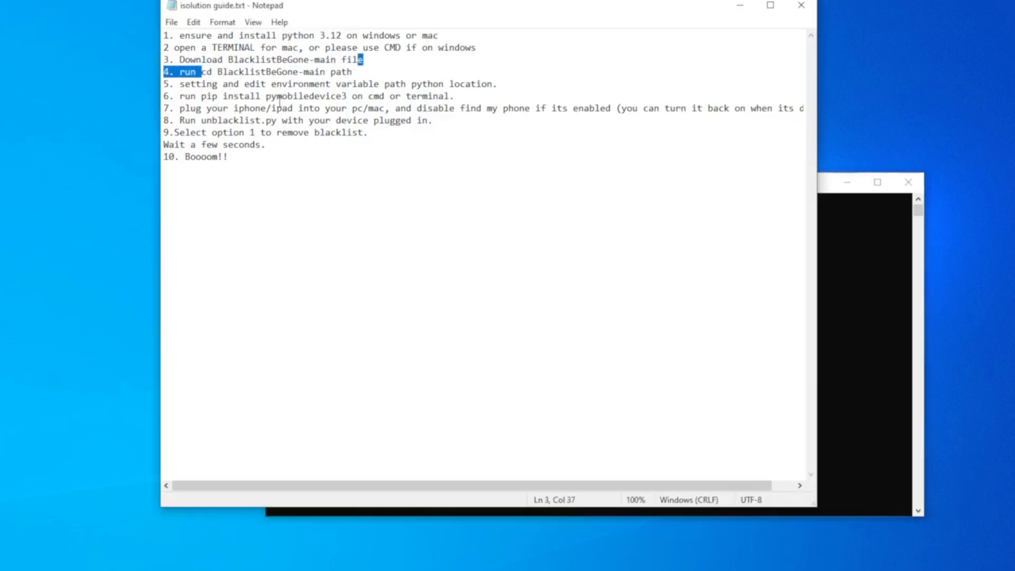
{"action": "left_click", "coordinate": [278, 96]}
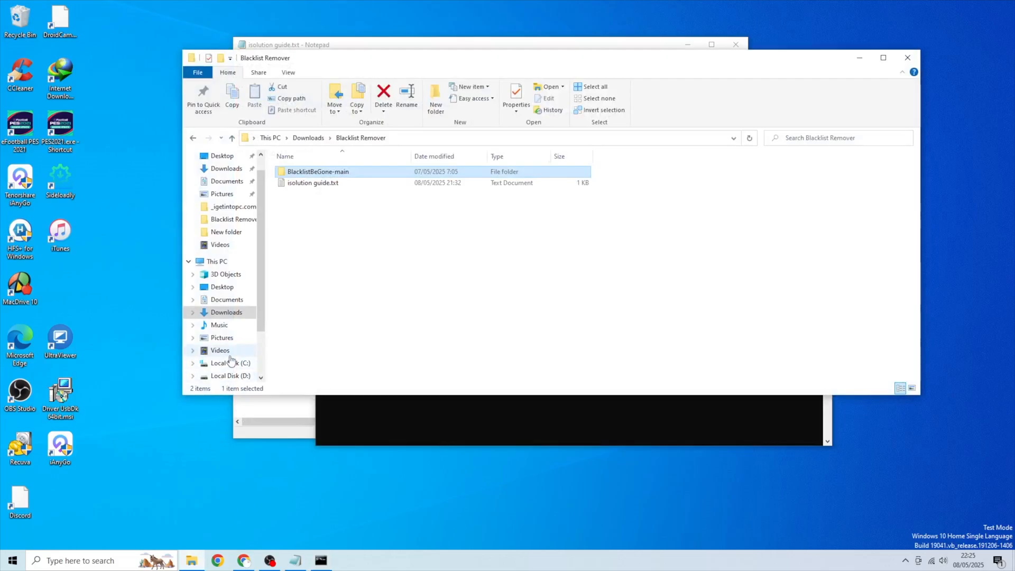
Navigate to C:\Users\<user> and enable Hidden items in the View settings.
{"action": "left_click", "coordinate": [217, 261]}
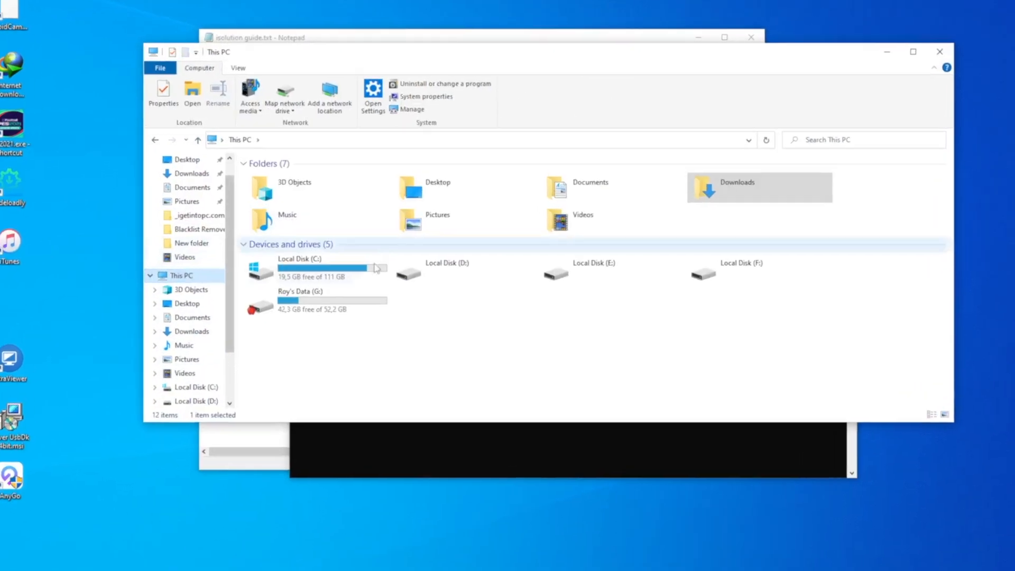
{"action": "double_click", "coordinate": [299, 263]}
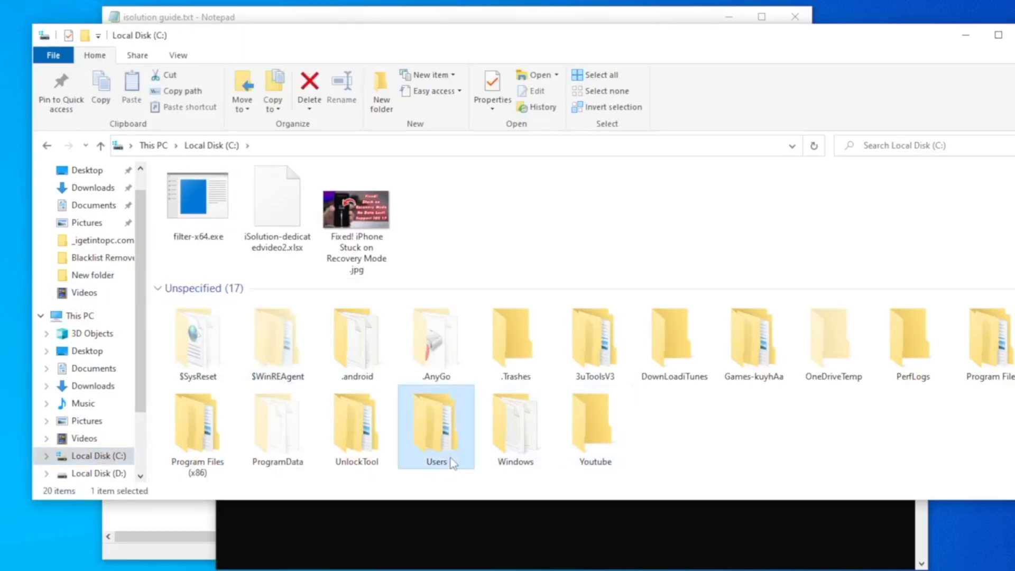
{"action": "double_click", "coordinate": [437, 427]}
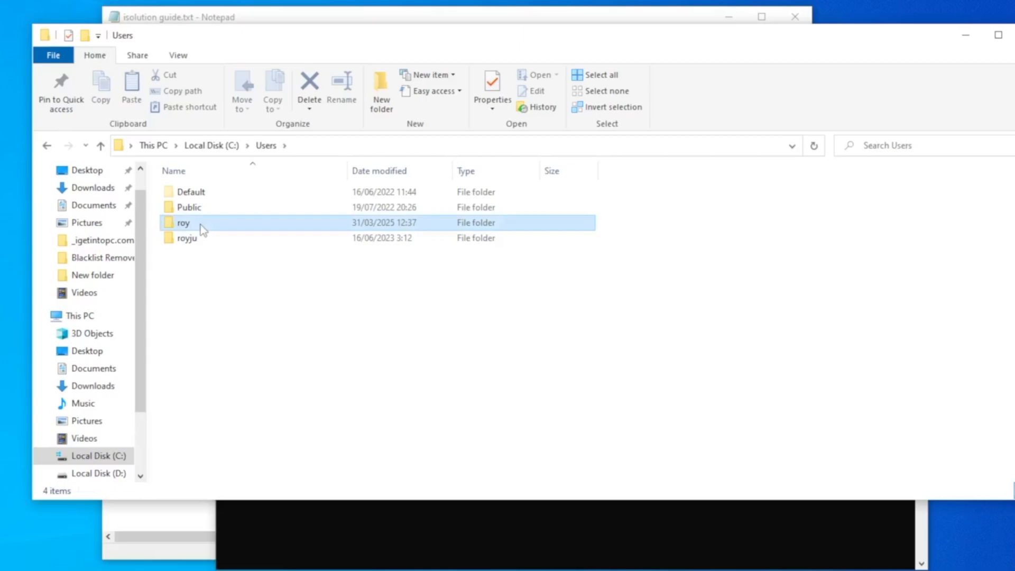
{"action": "double_click", "coordinate": [183, 222]}
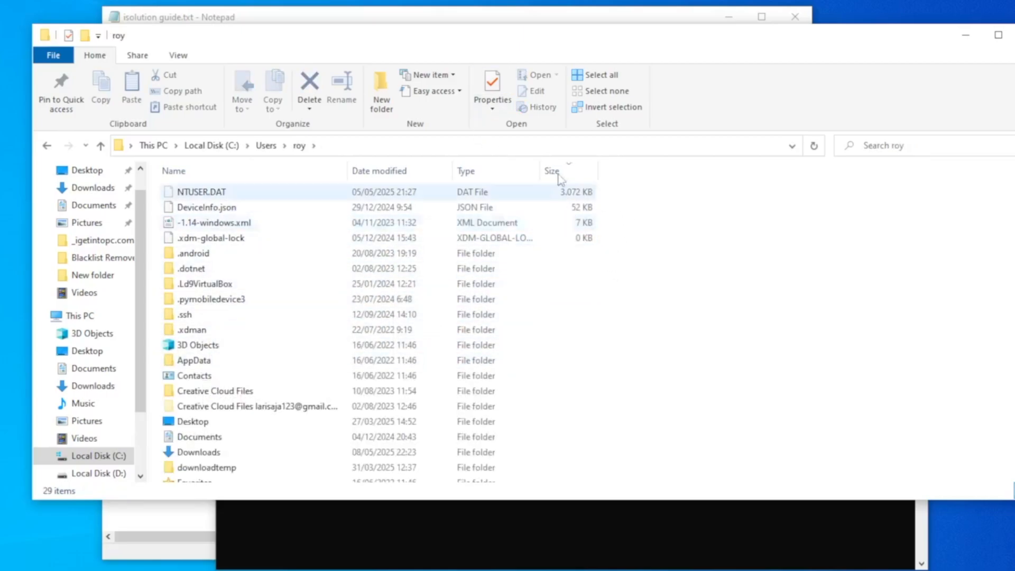
{"action": "left_click", "coordinate": [177, 55]}
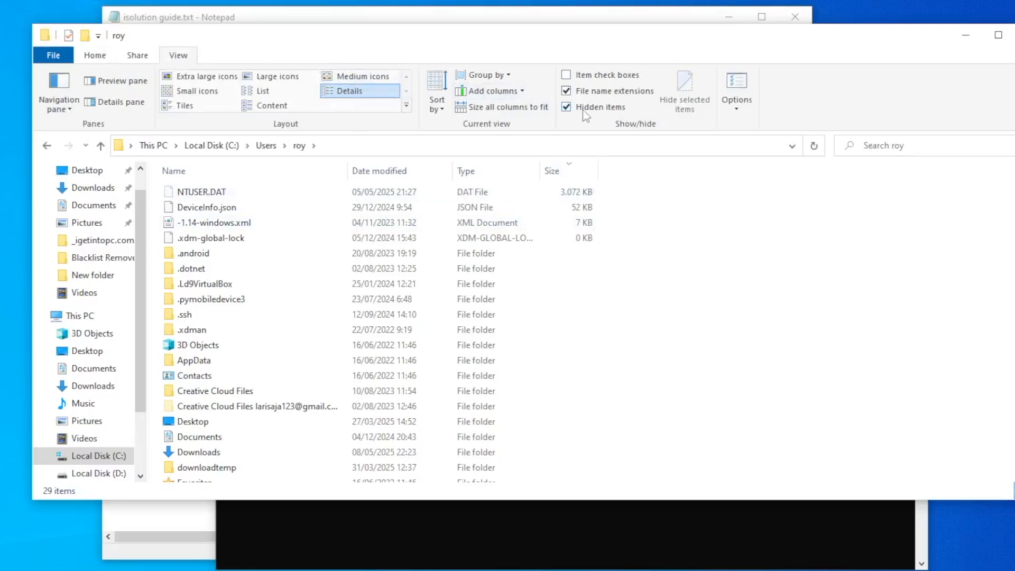
{"action": "mouse_move", "coordinate": [479, 186]}
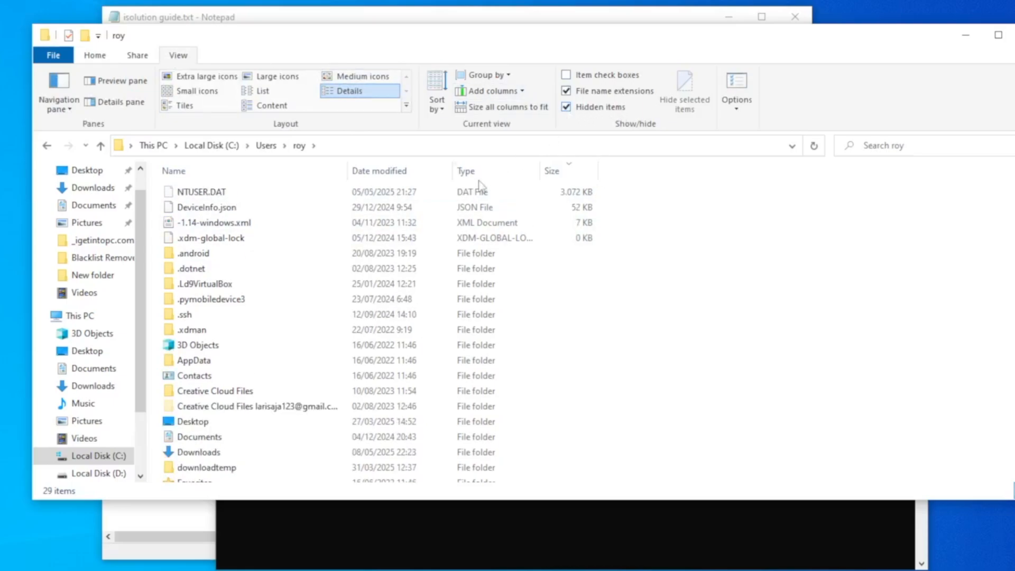
{"action": "left_click", "coordinate": [193, 422]}
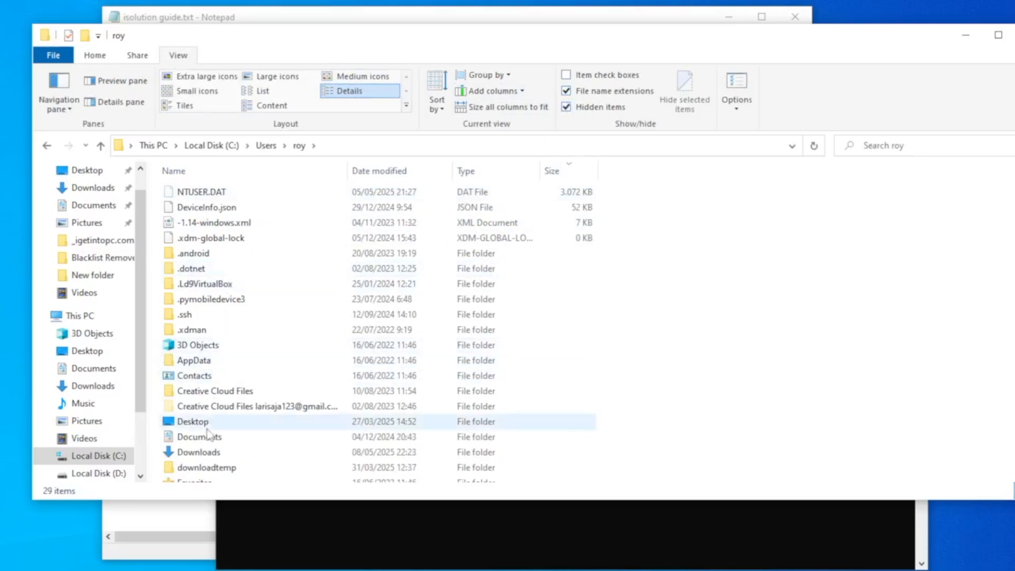
Reach AppData\Local\Programs\Python\Python312 and copy its full path from the address bar.
{"action": "double_click", "coordinate": [192, 360]}
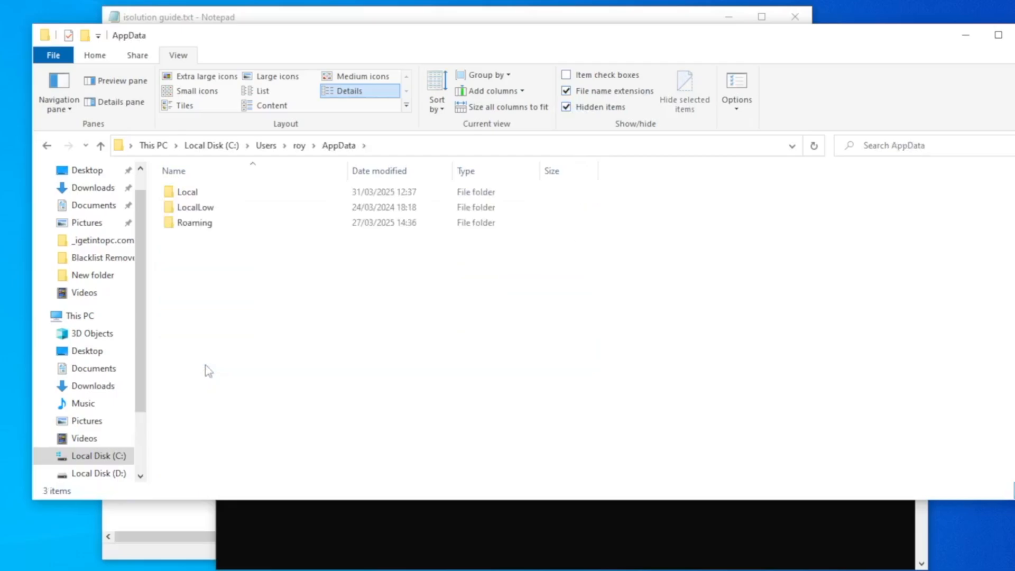
{"action": "double_click", "coordinate": [186, 191]}
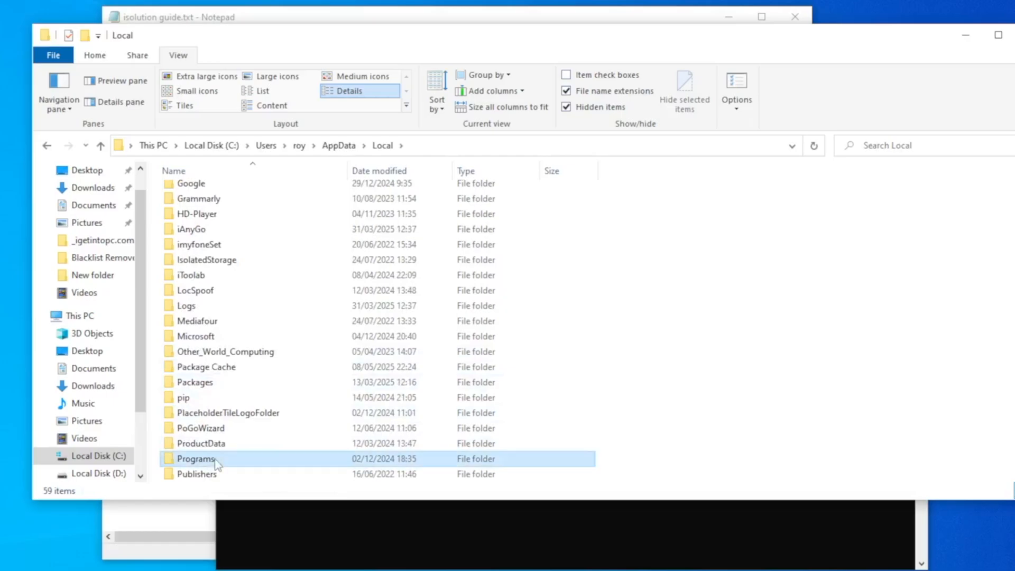
{"action": "double_click", "coordinate": [196, 457]}
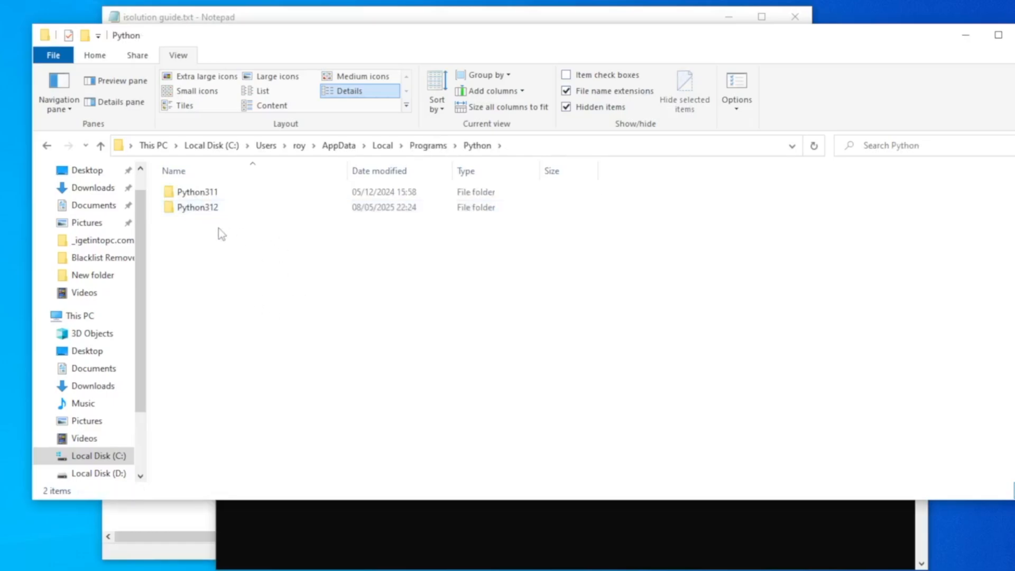
{"action": "left_click", "coordinate": [197, 207]}
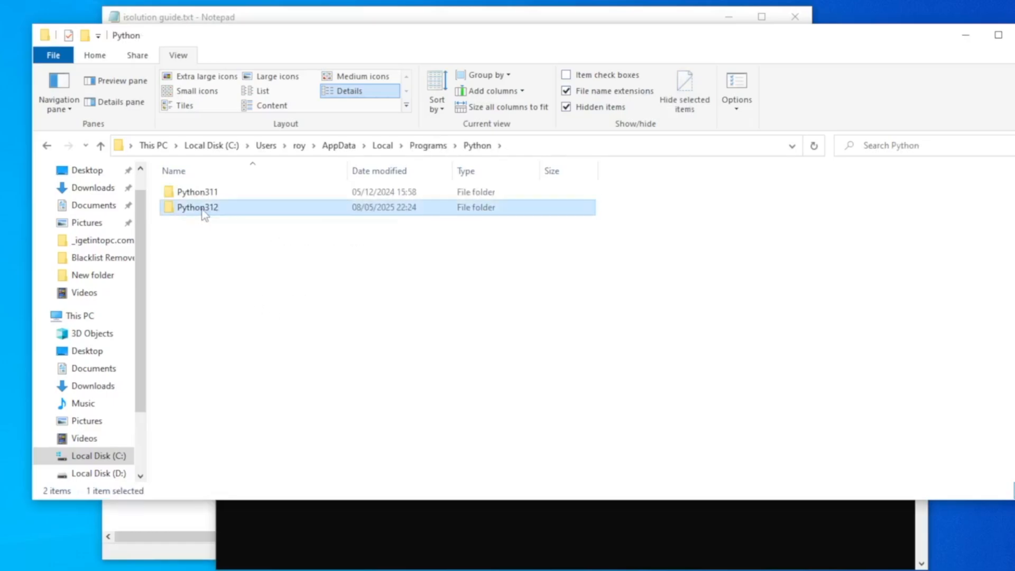
{"action": "double_click", "coordinate": [196, 207]}
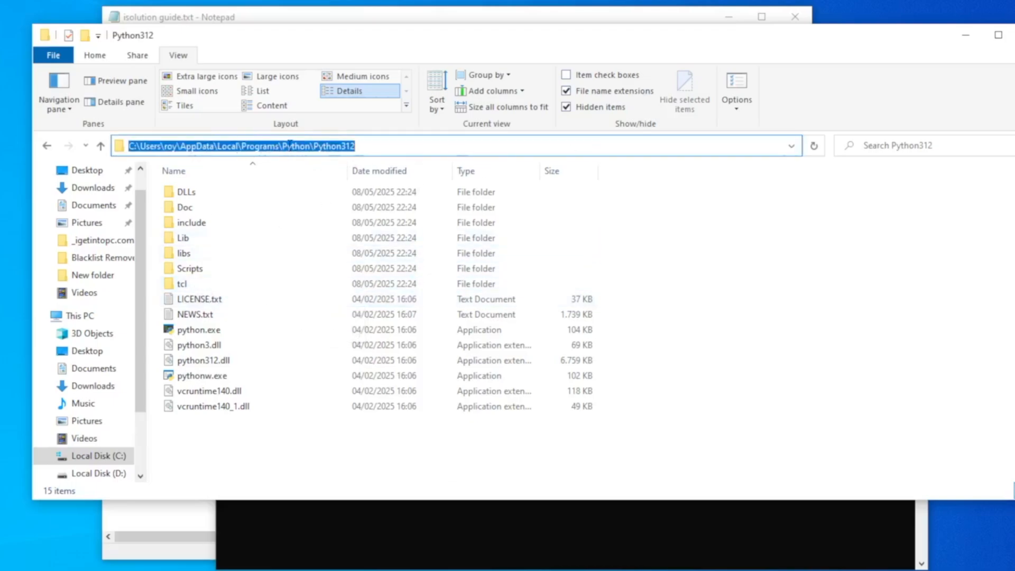
{"action": "right_click", "coordinate": [246, 145]}
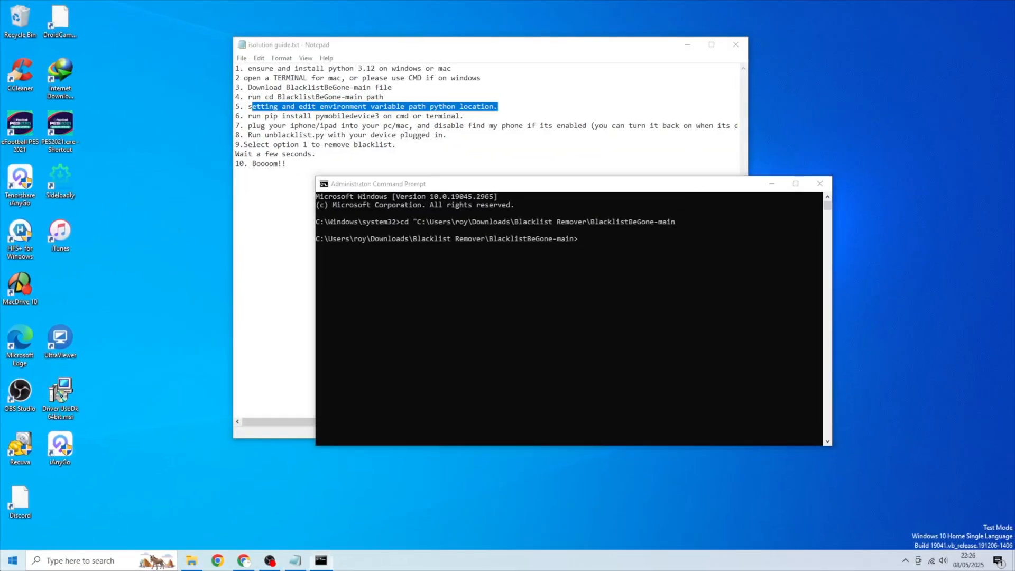
Reach the system Path variable editor via 'Edit the system environment variables'.
{"action": "type", "text": "e"}
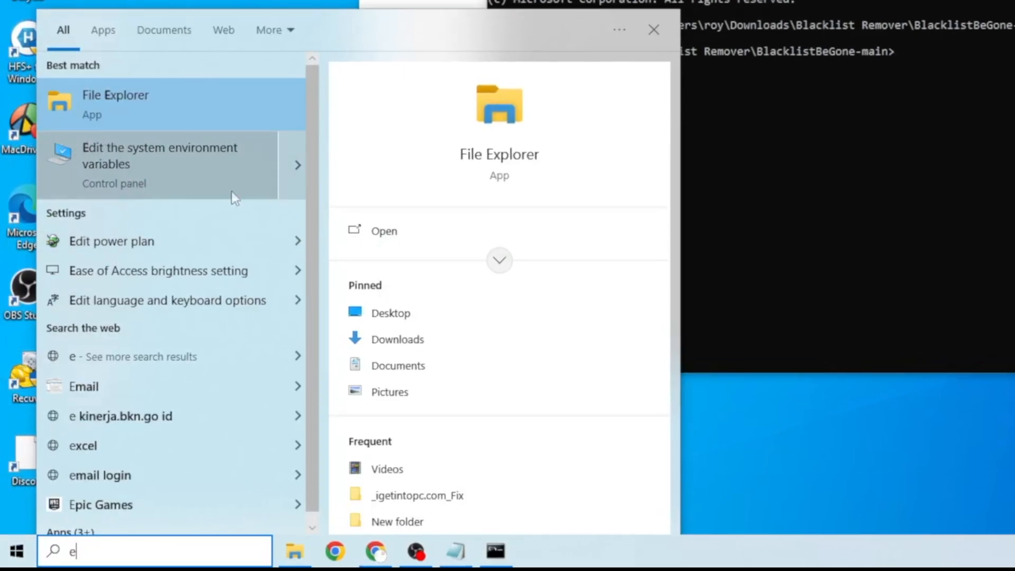
{"action": "left_click", "coordinate": [160, 156]}
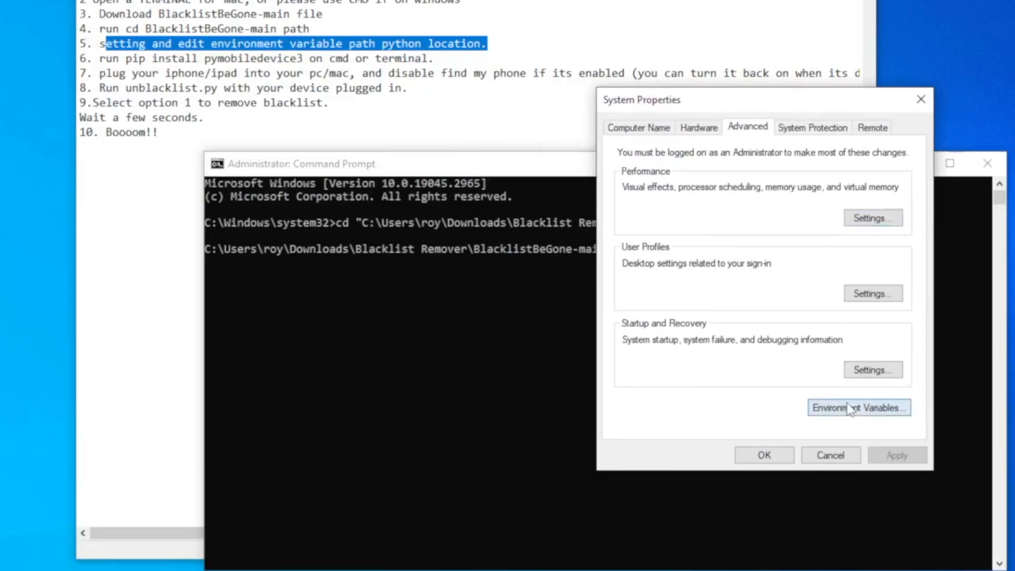
{"action": "left_click", "coordinate": [858, 407]}
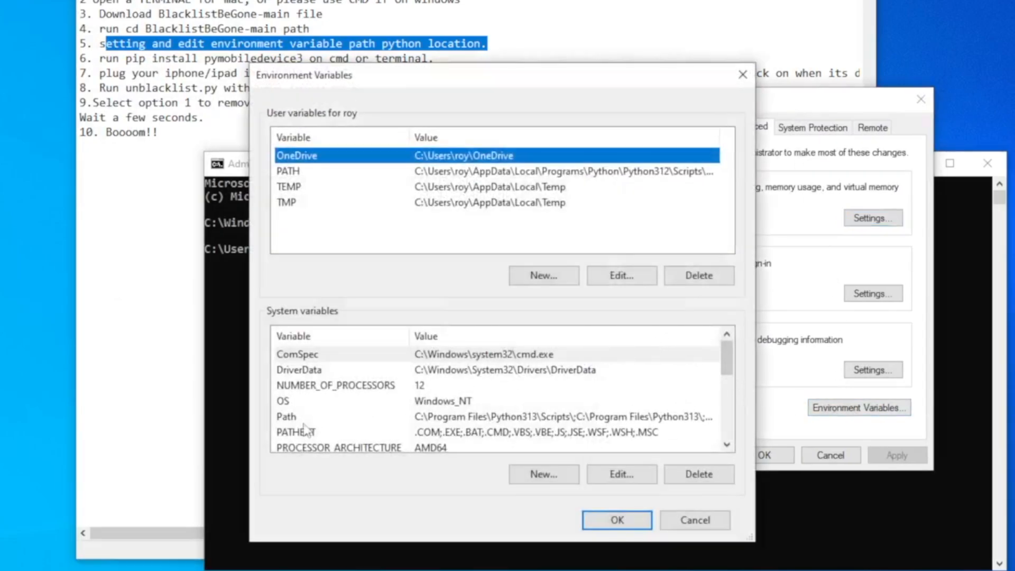
{"action": "left_click", "coordinate": [287, 417]}
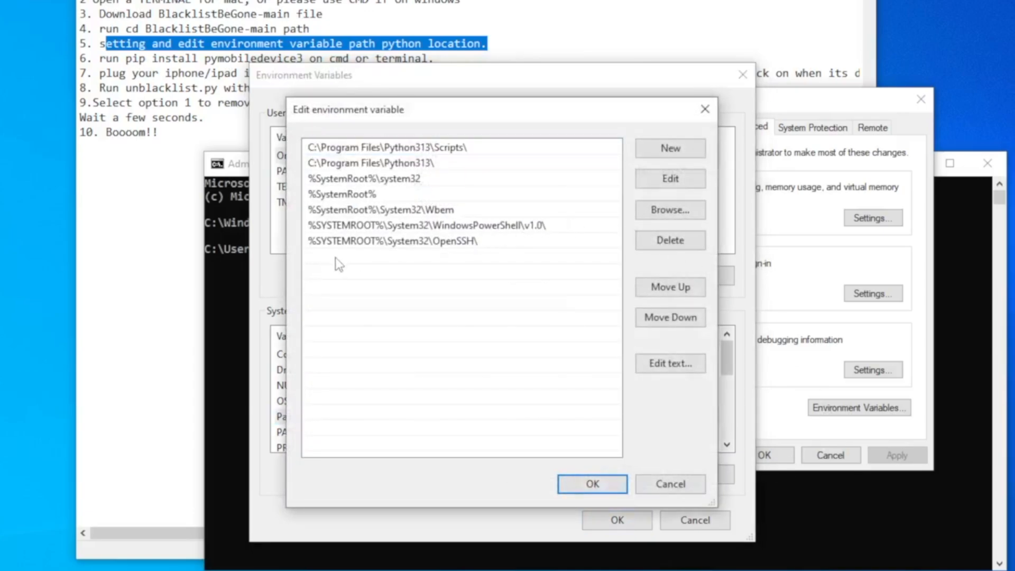
Add C:\Users\roy\AppData\Local\Programs\Python\Python312 to the system Path and save.
{"action": "left_click", "coordinate": [670, 148]}
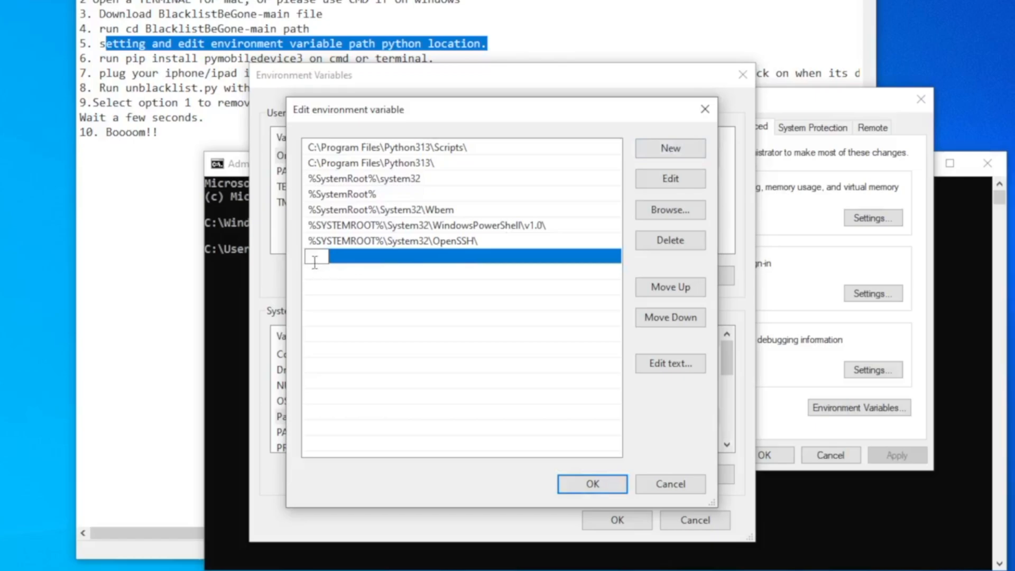
{"action": "type", "text": "C:\\Users\\roy\\AppData\\Local\\Programs\\Python\\Python312"}
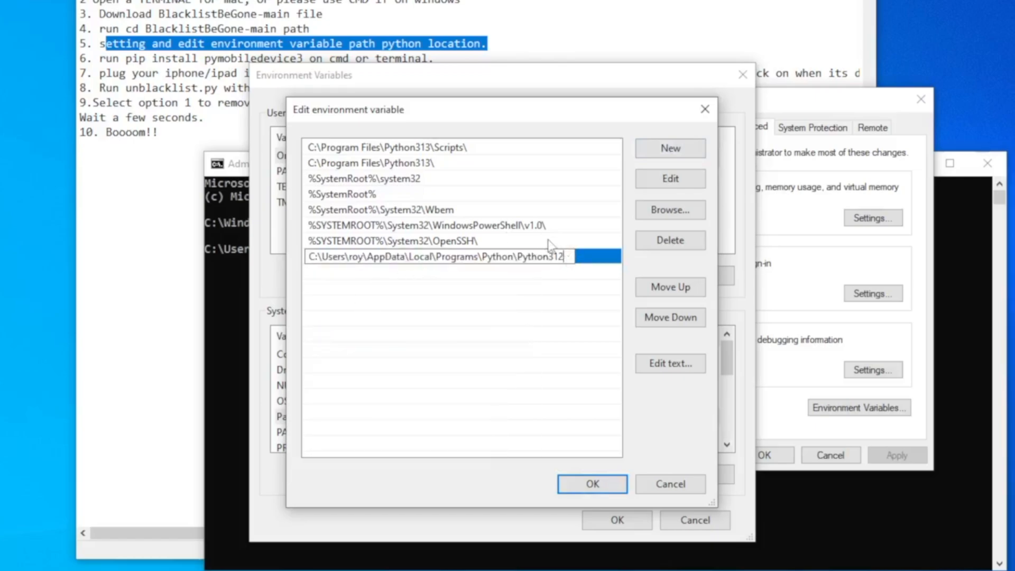
{"action": "left_click", "coordinate": [590, 483]}
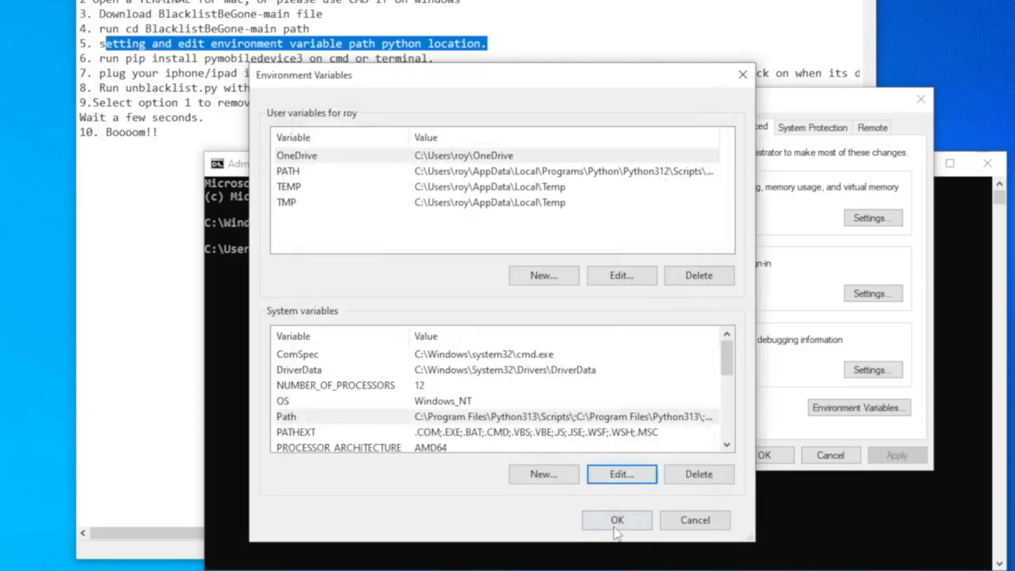
{"action": "left_click", "coordinate": [616, 521]}
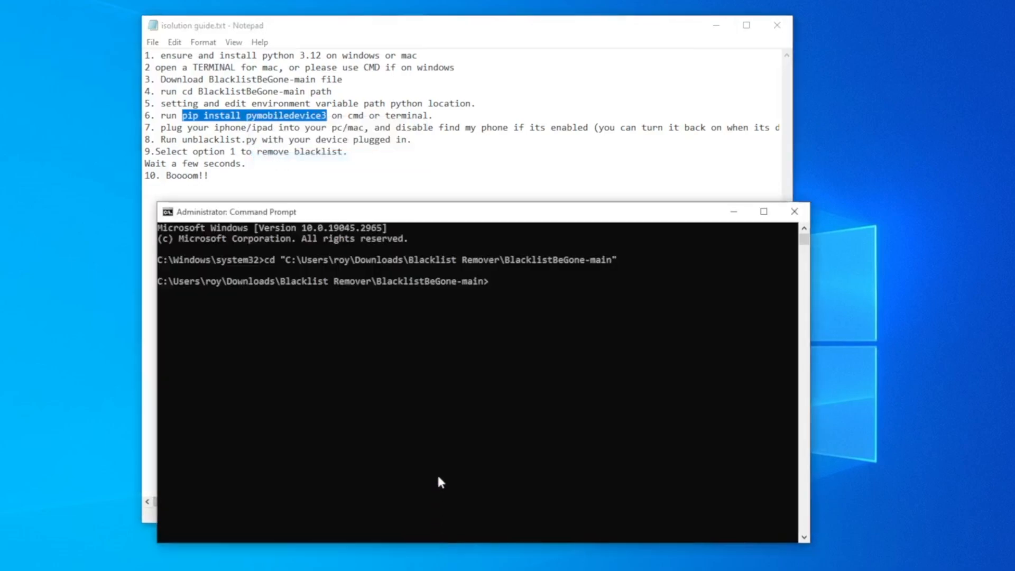
Run pip install pymobiledevice3 in the admin Command Prompt.
{"action": "type", "text": "pip install pymobiledevice3"}
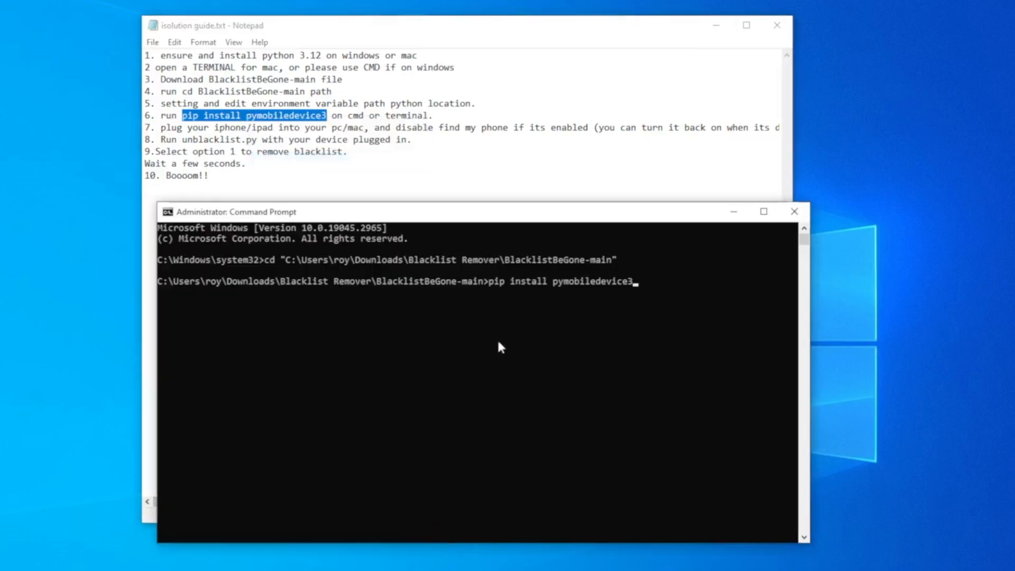
{"action": "key", "text": "Return"}
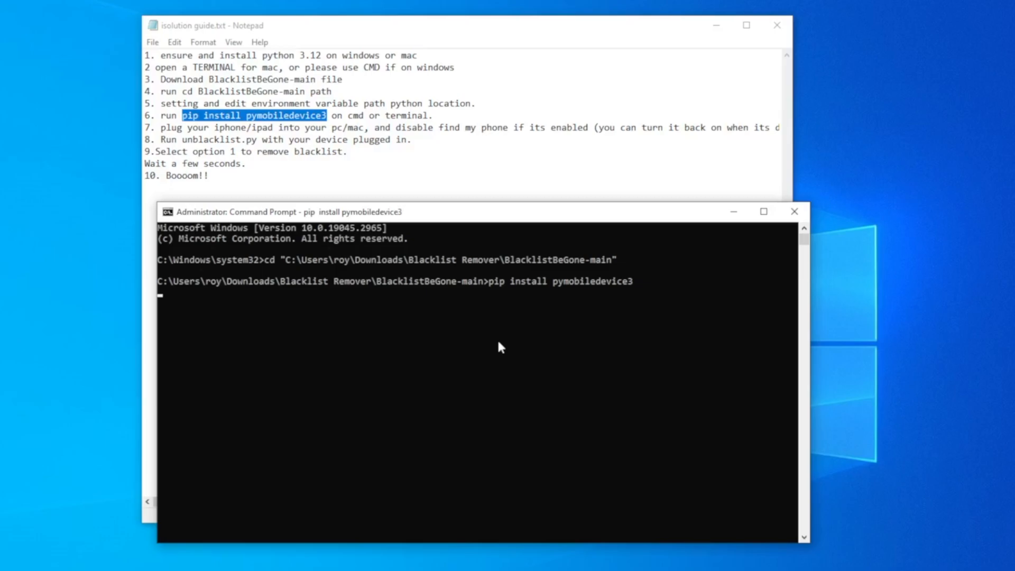
{"action": "key", "text": "Return"}
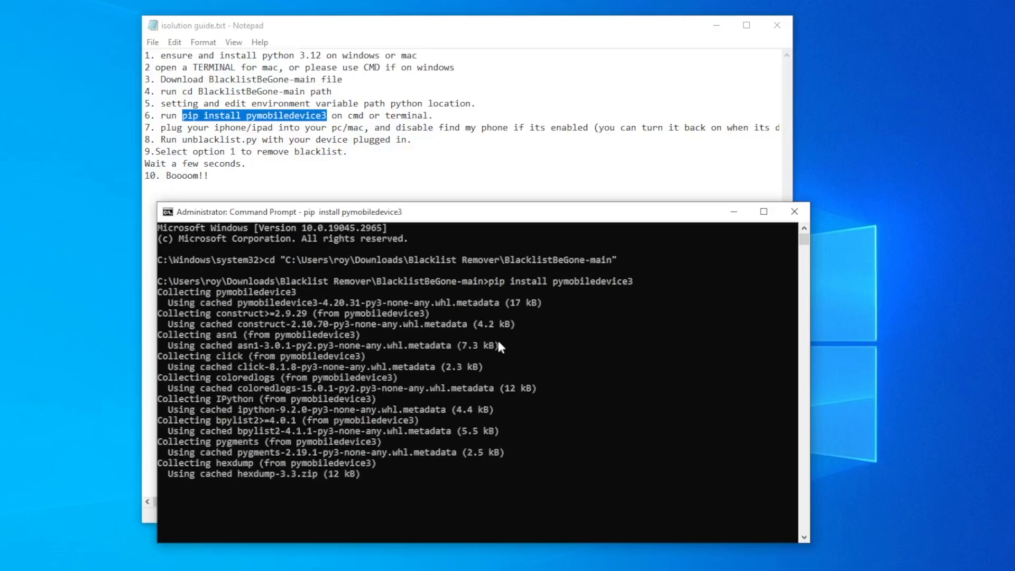